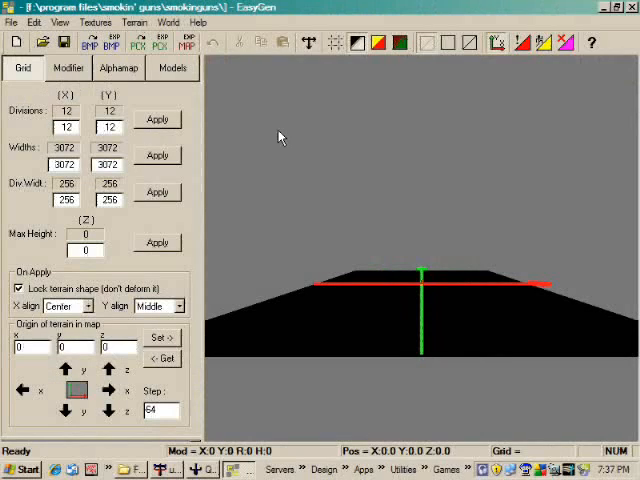
pyautogui.moveTo(290, 136)
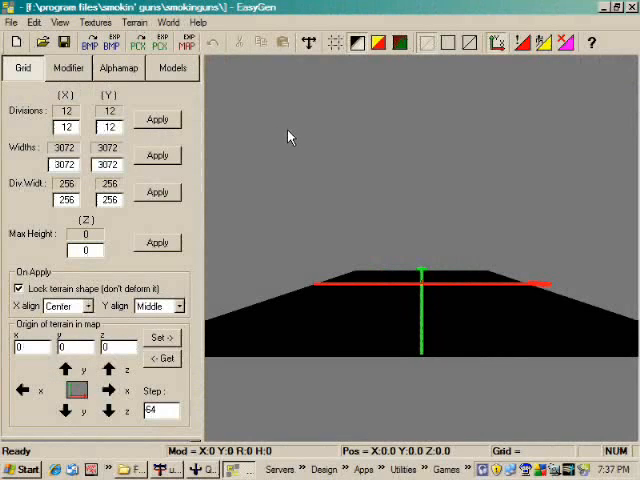
pyautogui.moveTo(278, 143)
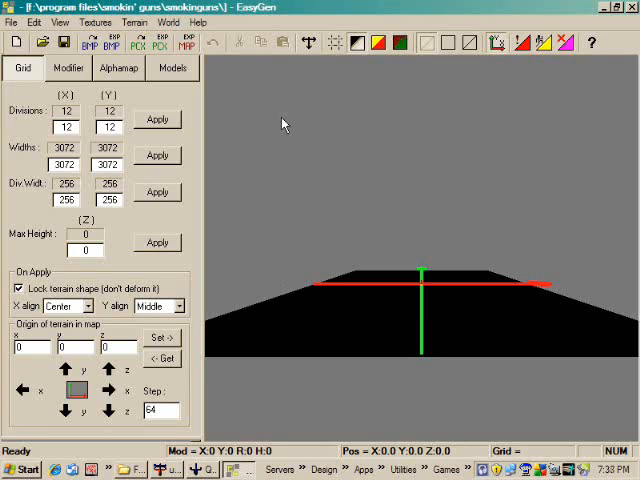
pyautogui.moveTo(322, 127)
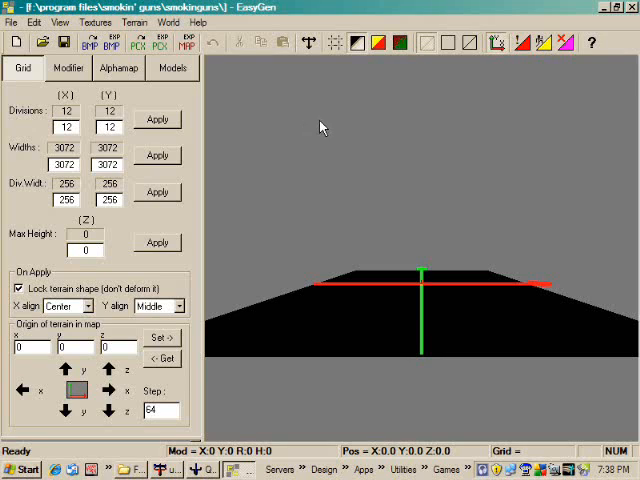
pyautogui.moveTo(310, 130)
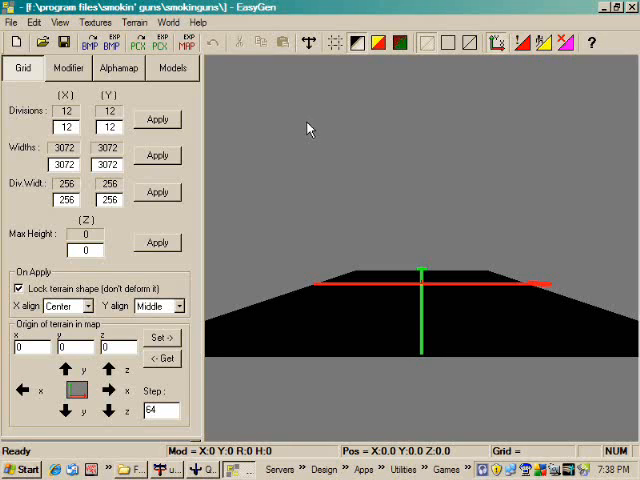
pyautogui.moveTo(291, 121)
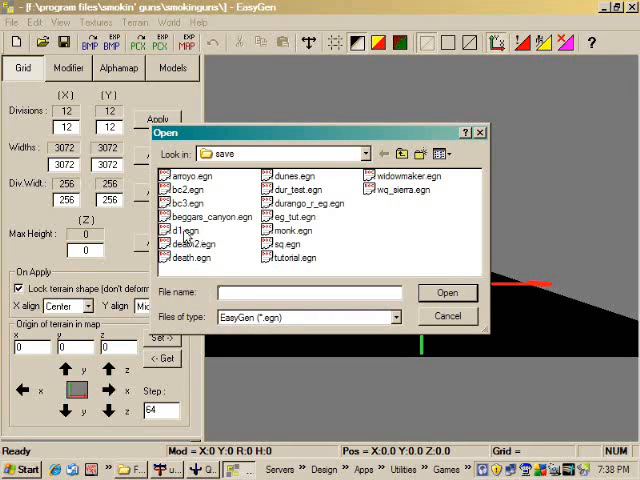
# Step: Select d1.egn in the save folder and open it
pyautogui.click(186, 230)
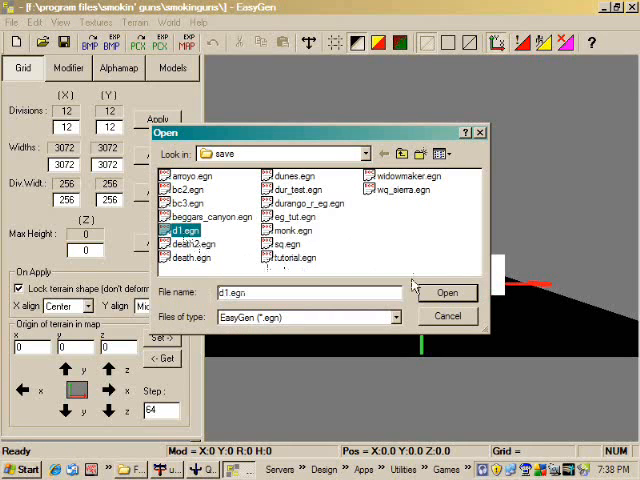
pyautogui.click(448, 292)
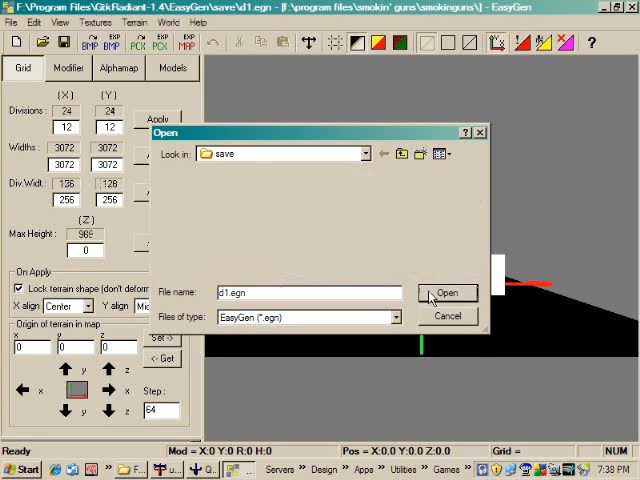
pyautogui.click(448, 292)
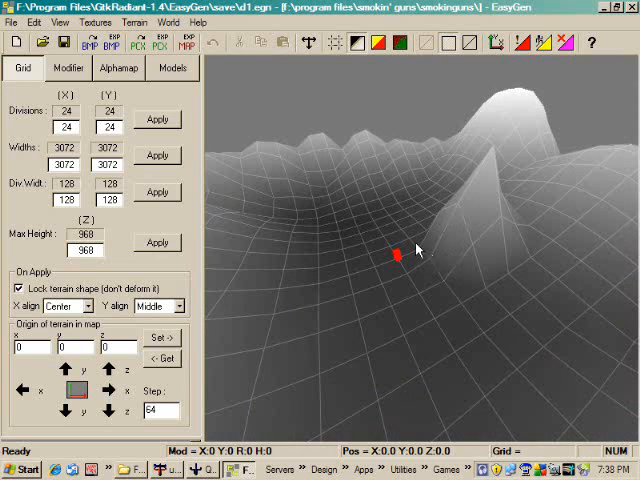
pyautogui.moveTo(487, 177)
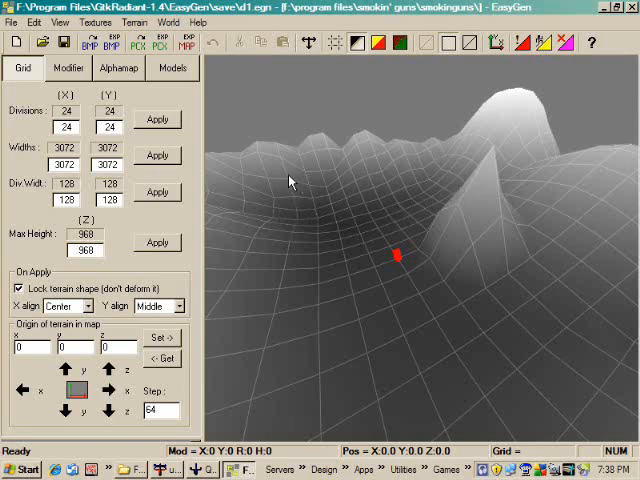
pyautogui.moveTo(358, 235)
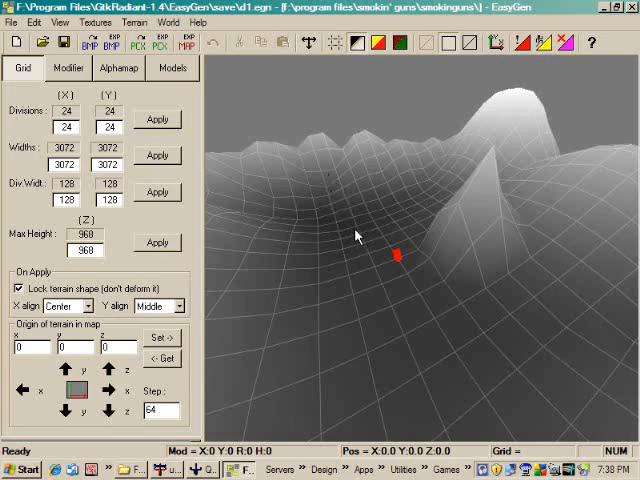
pyautogui.moveTo(388, 236)
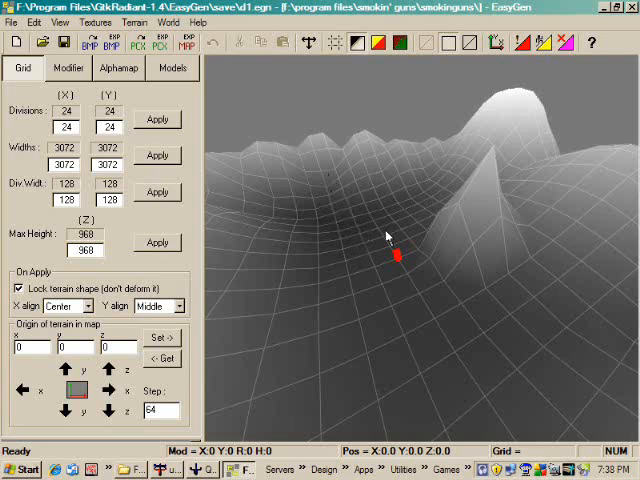
pyautogui.moveTo(470, 218)
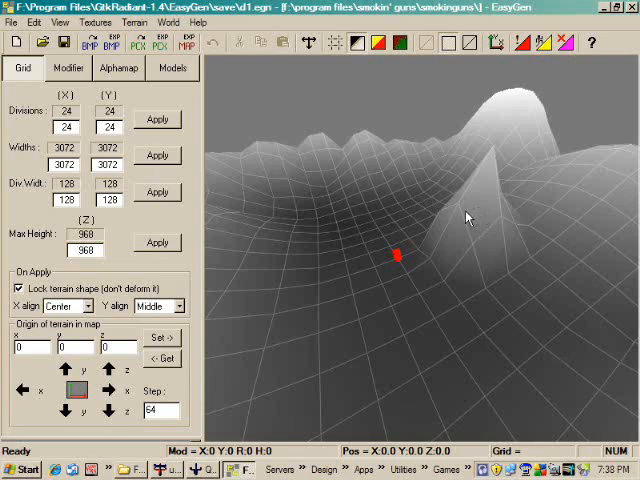
pyautogui.moveTo(453, 227)
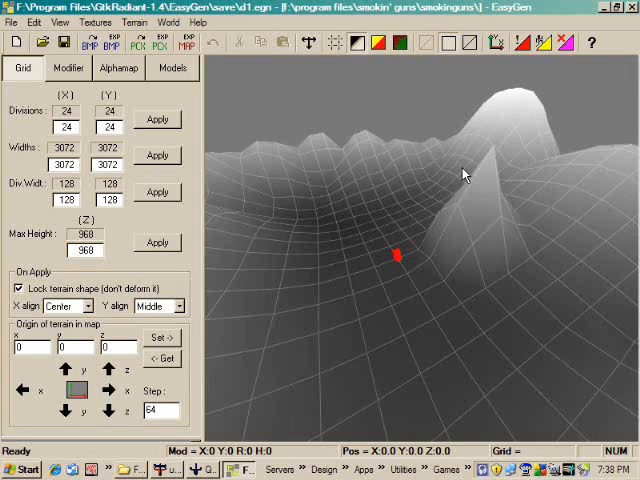
pyautogui.moveTo(372, 183)
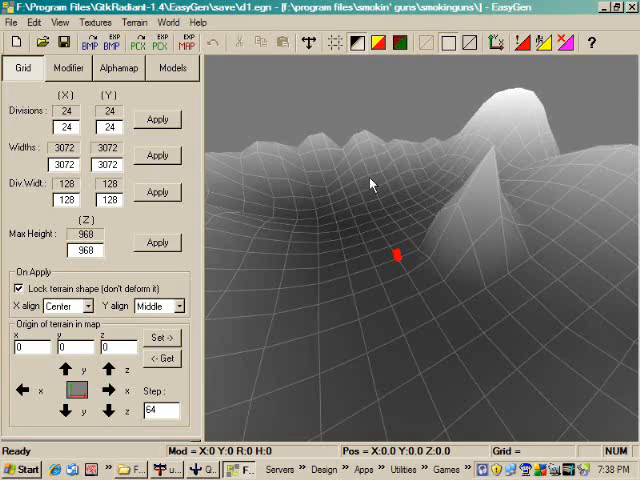
pyautogui.moveTo(340, 175)
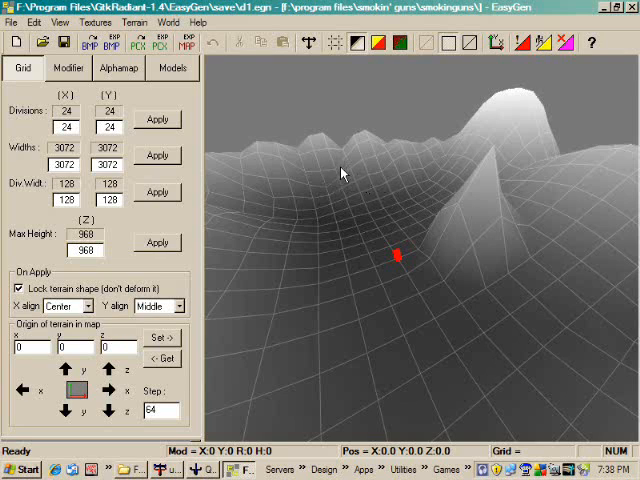
pyautogui.moveTo(238, 118)
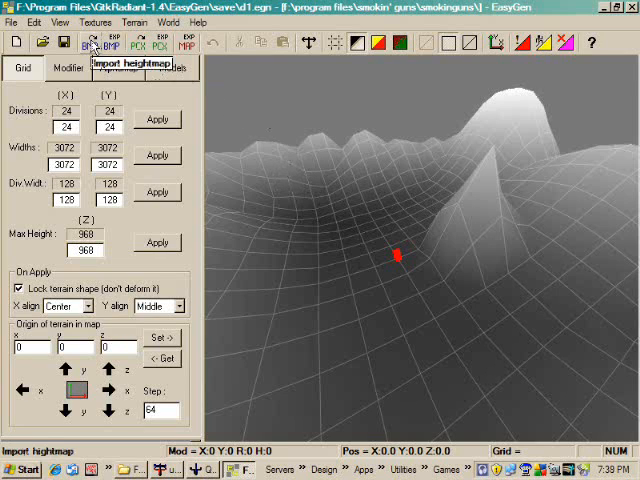
# Step: Switch to the Alphamap tab and choose Textures > Add folder
pyautogui.click(119, 67)
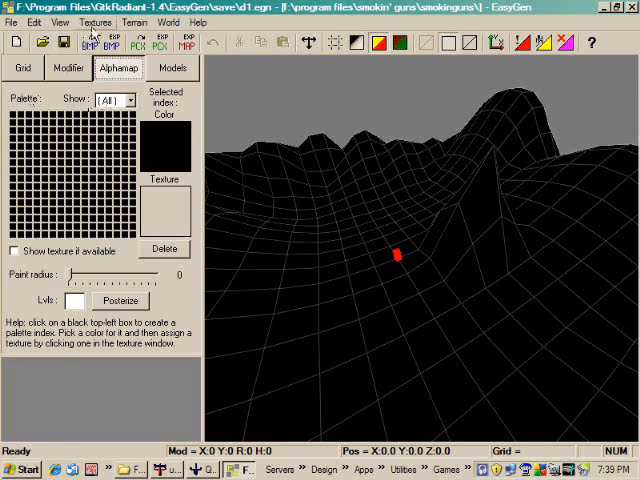
pyautogui.click(93, 22)
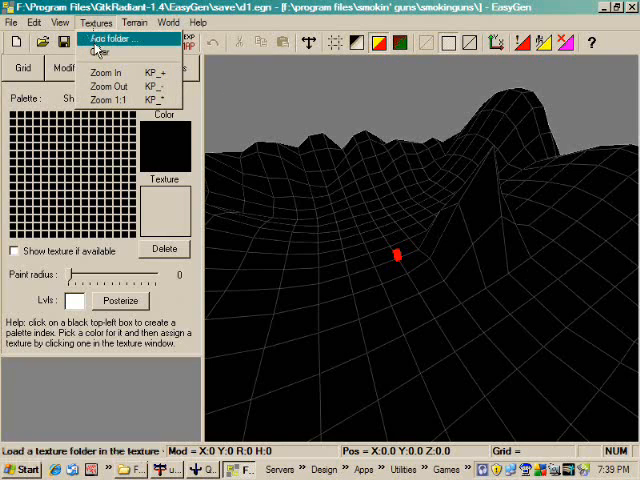
pyautogui.click(118, 40)
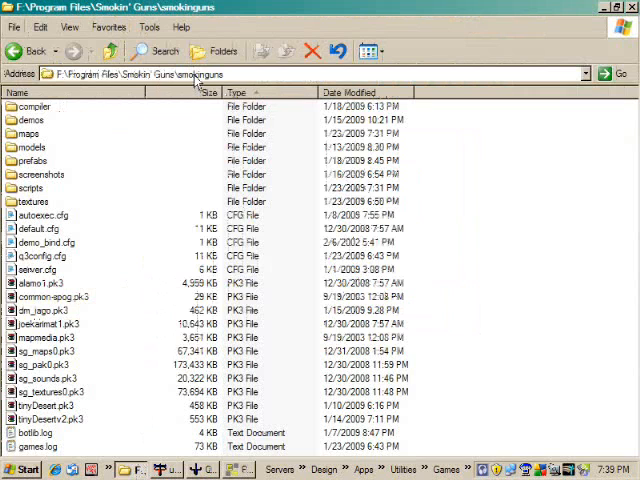
# Step: Open sg_textures0.pk3 from the smokinguns folder in WinRAR
pyautogui.click(35, 201)
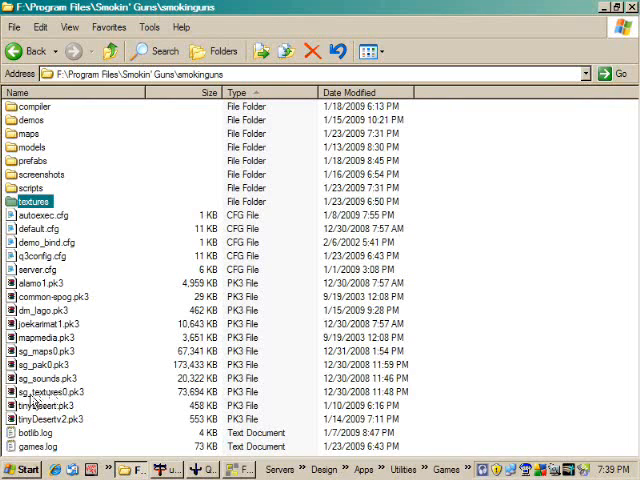
pyautogui.click(50, 391)
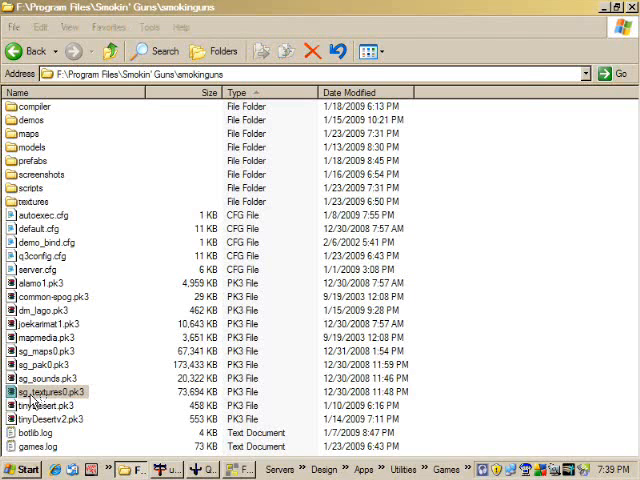
pyautogui.doubleClick(48, 391)
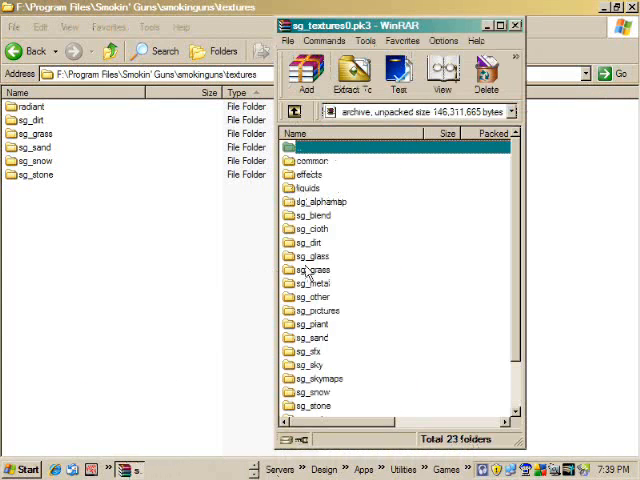
# Step: Select the sg_grass folder in the WinRAR archive listing
pyautogui.click(315, 269)
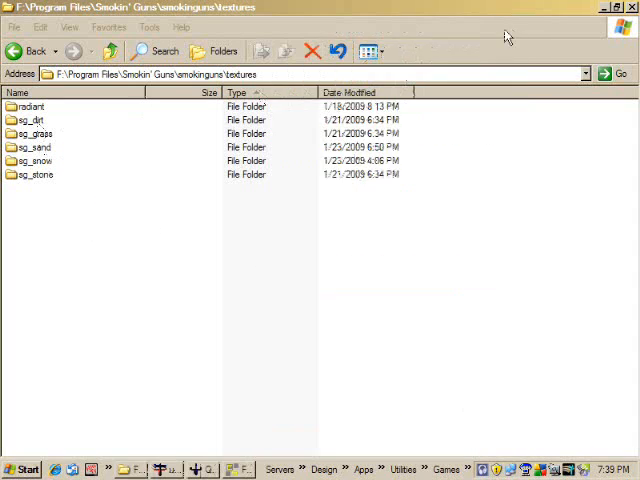
pyautogui.moveTo(50, 160)
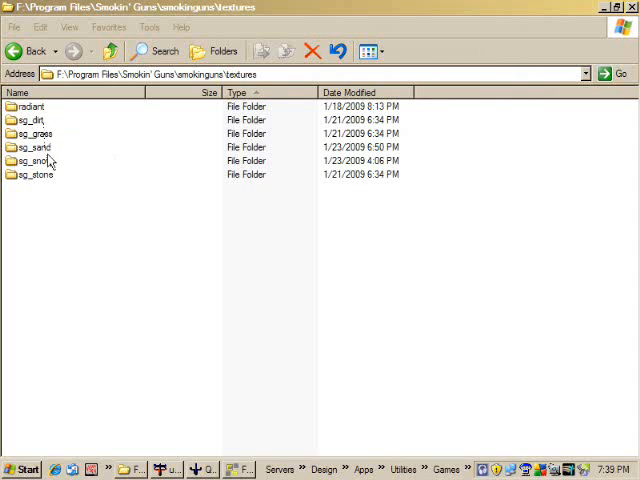
pyautogui.moveTo(197, 267)
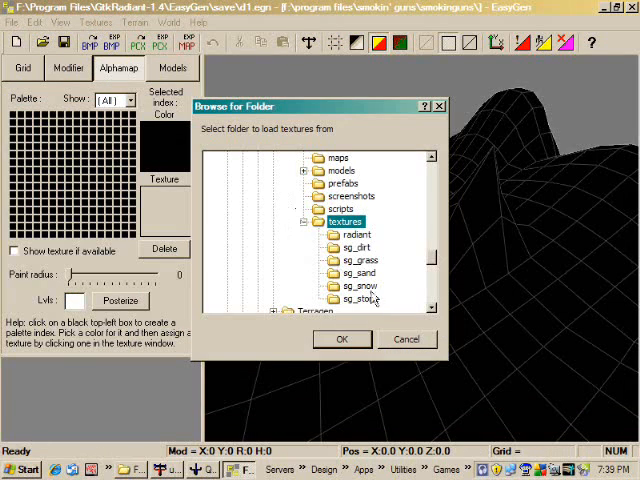
# Step: Add the textures\sg_grass folder through Textures > Add folder
pyautogui.click(94, 22)
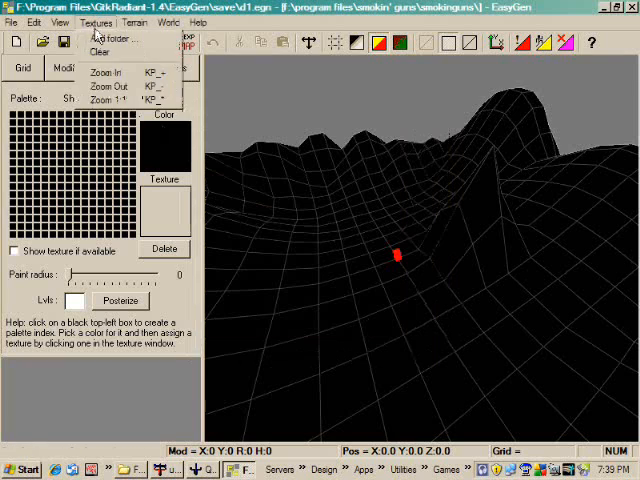
pyautogui.click(112, 37)
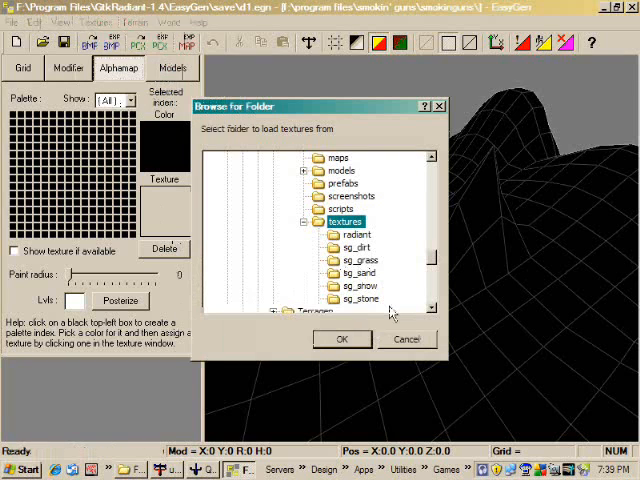
pyautogui.click(360, 260)
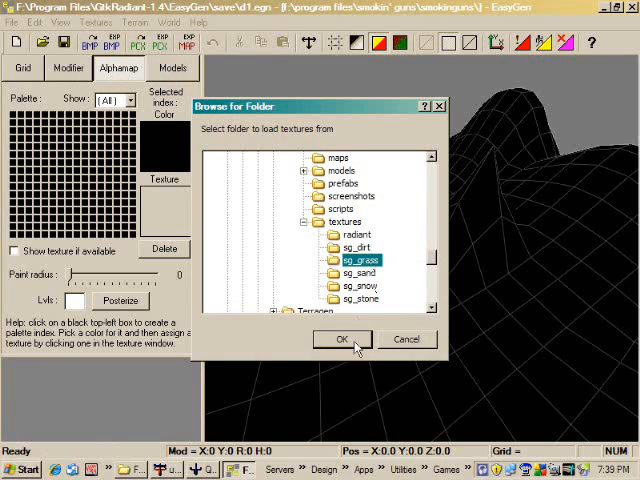
pyautogui.click(342, 339)
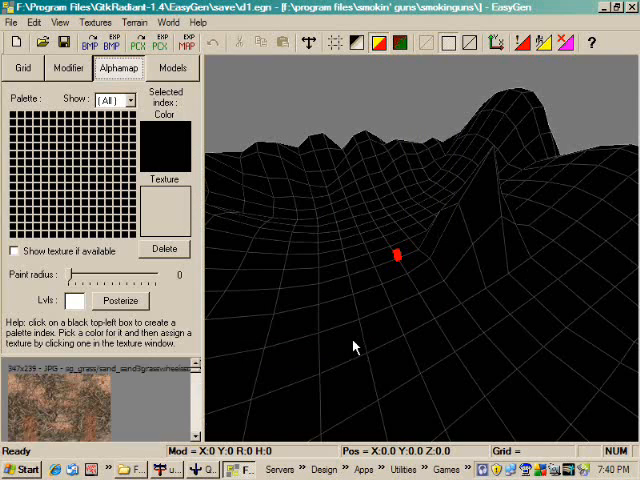
# Step: Add the sg_dirt folder through Textures > Add folder
pyautogui.click(94, 22)
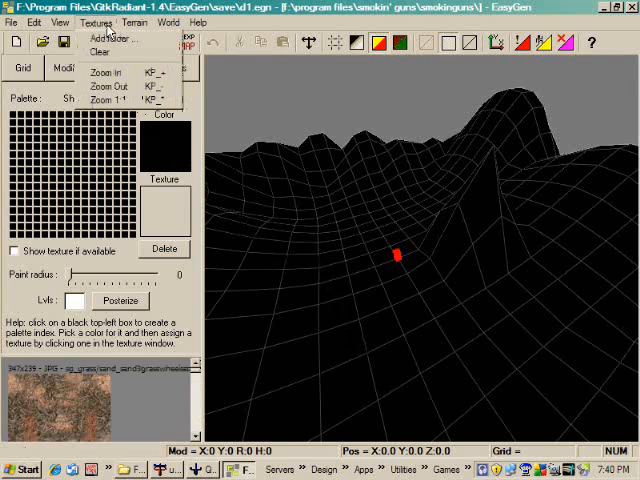
pyautogui.click(100, 38)
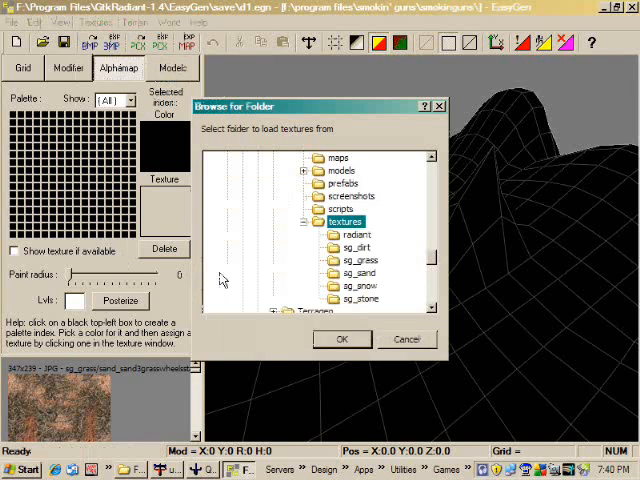
pyautogui.click(356, 246)
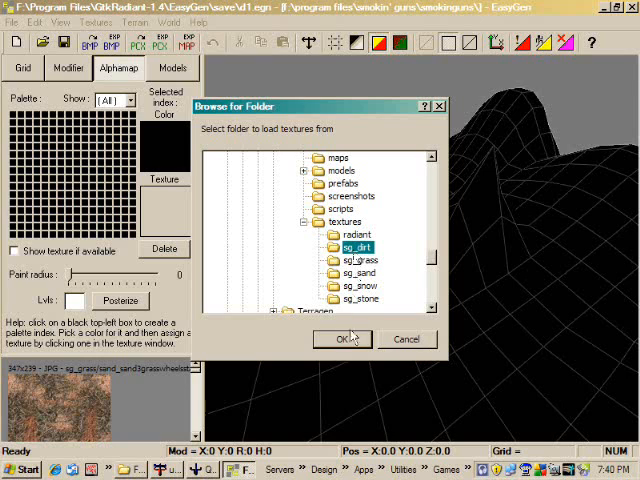
pyautogui.click(341, 339)
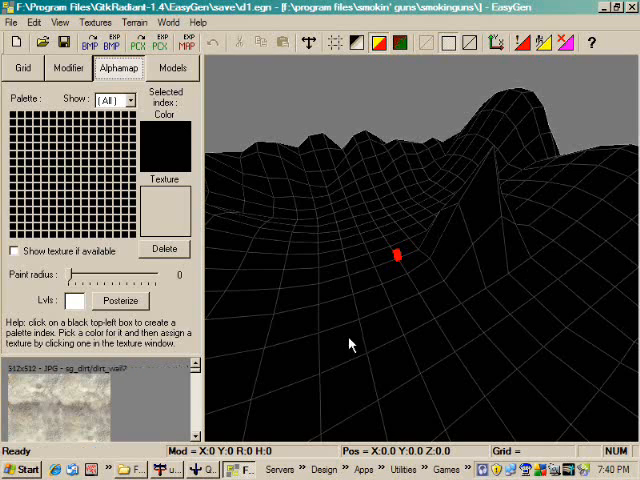
# Step: Add the sg_stone and then the sg_snow folder through Textures > Add folder
pyautogui.click(92, 22)
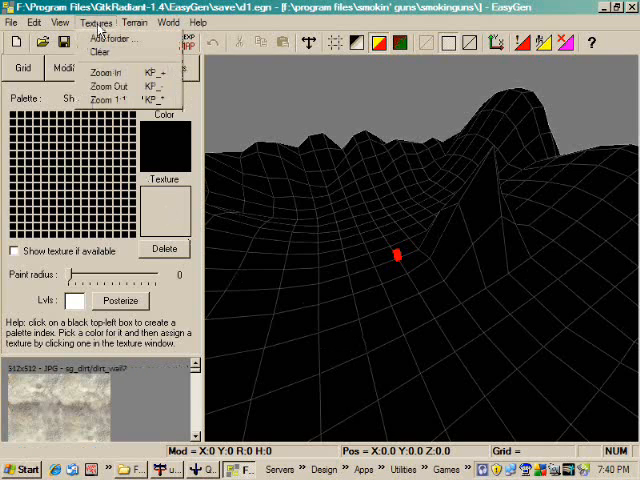
pyautogui.click(109, 38)
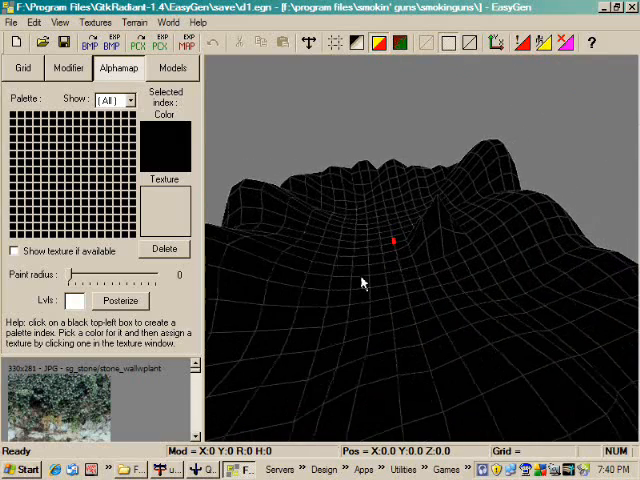
pyautogui.moveTo(422, 235)
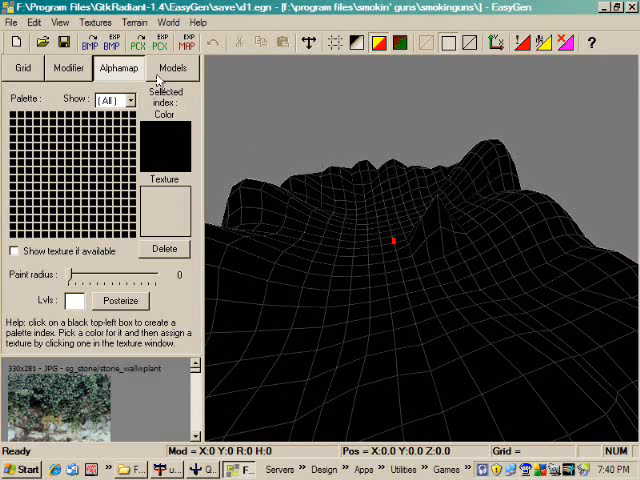
pyautogui.click(94, 22)
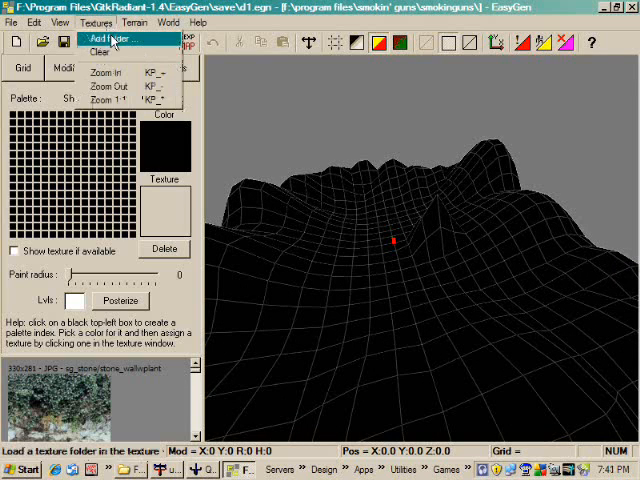
pyautogui.click(117, 39)
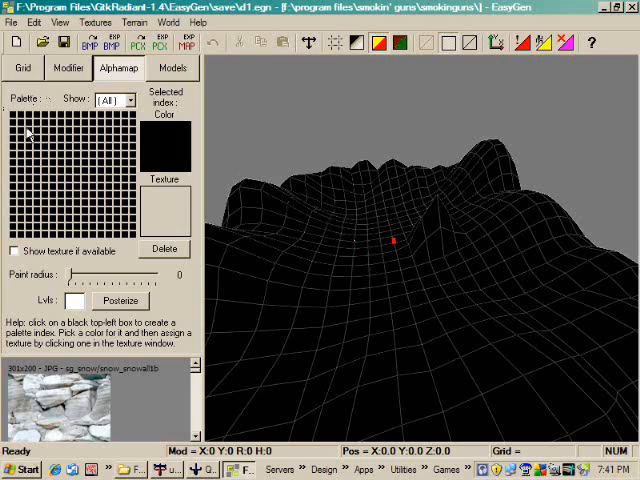
# Step: Create the first palette index in green and scroll the texture list toward grass_mc2
pyautogui.click(160, 145)
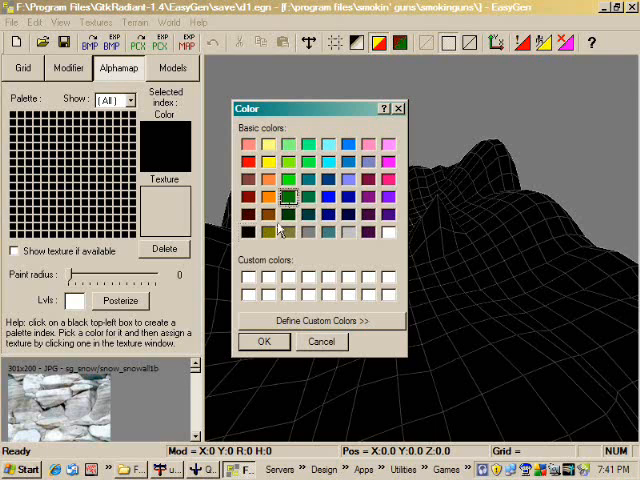
pyautogui.click(263, 341)
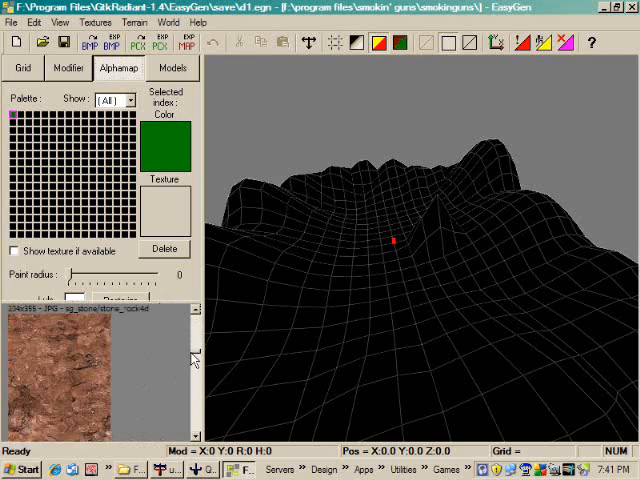
pyautogui.scroll(-3)
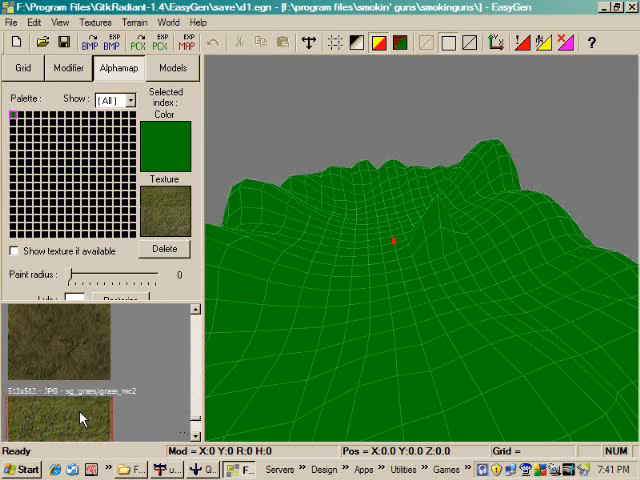
pyautogui.moveTo(343, 79)
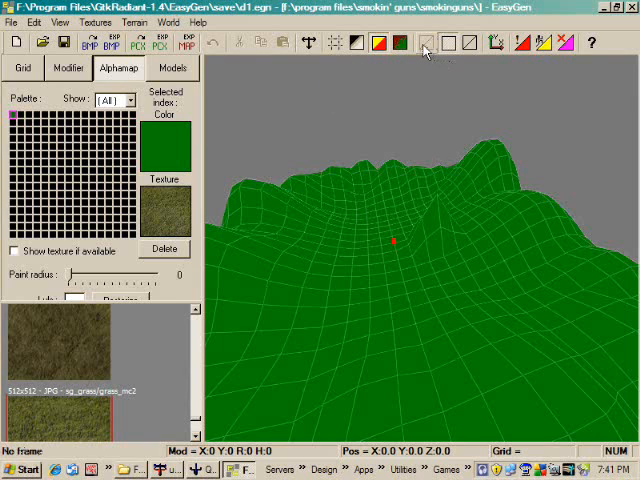
# Step: Switch off wireframe, enable textured display and tick Show texture if available
pyautogui.click(400, 44)
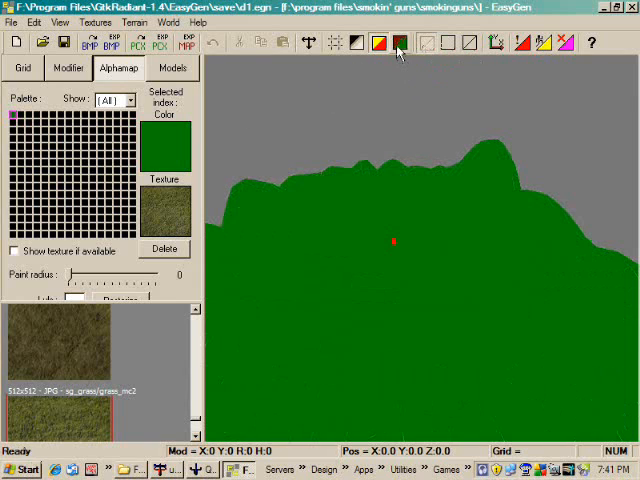
pyautogui.click(398, 42)
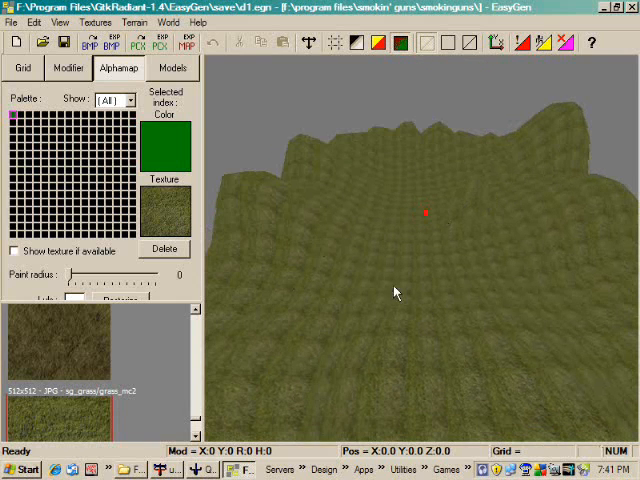
pyautogui.moveTo(228, 142)
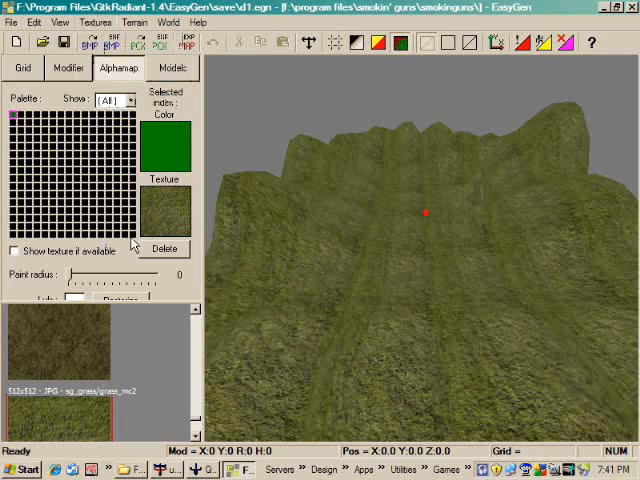
pyautogui.click(166, 144)
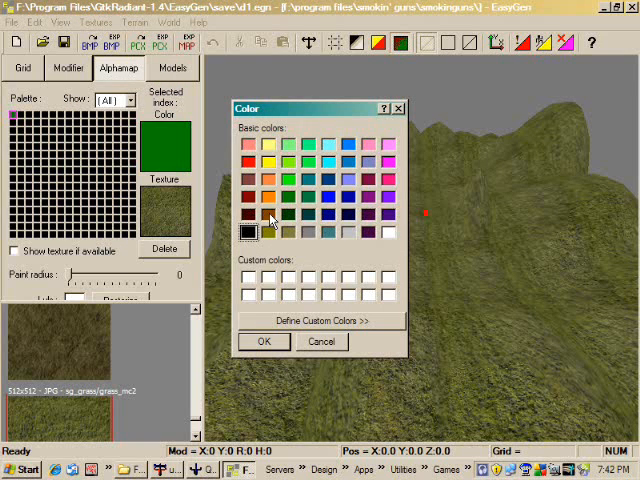
# Step: Pick brown as the color for the new palette entry
pyautogui.click(262, 342)
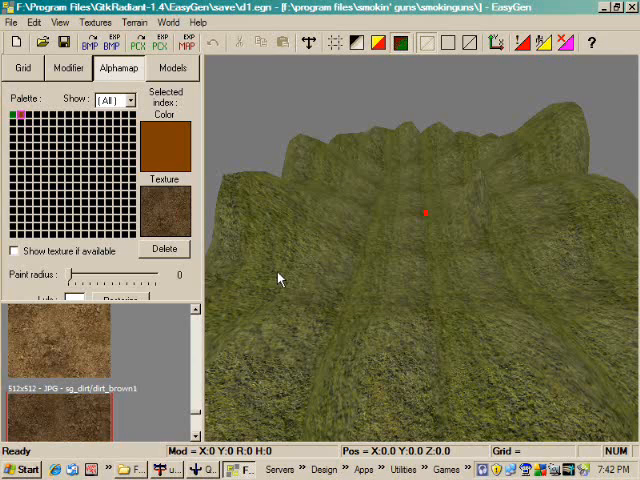
pyautogui.moveTo(180, 320)
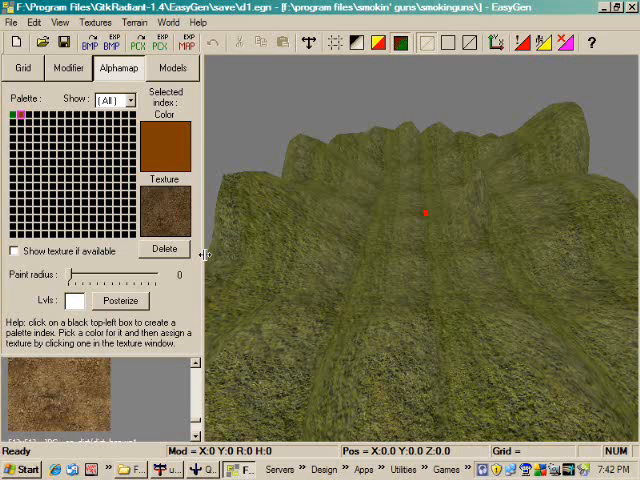
pyautogui.moveTo(340, 278)
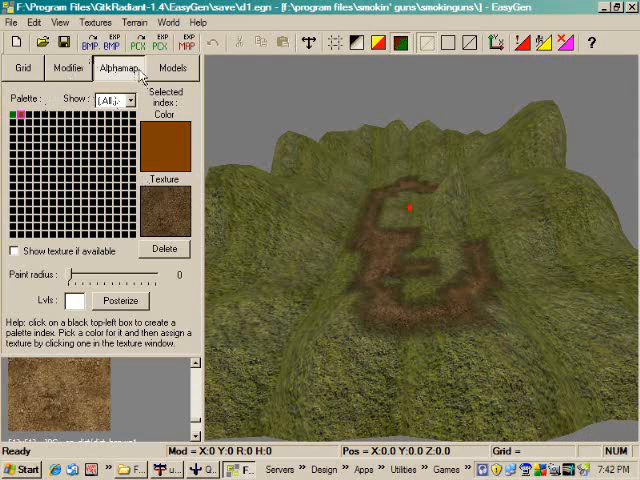
# Step: Create a third palette entry coloured grey for the stone_rockwall texture
pyautogui.click(168, 140)
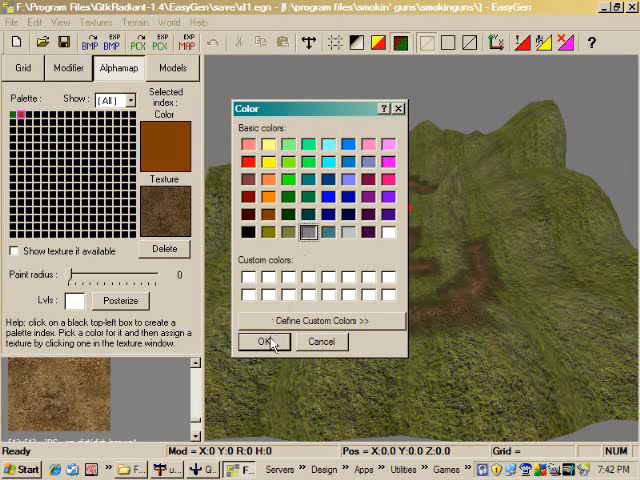
pyautogui.click(264, 342)
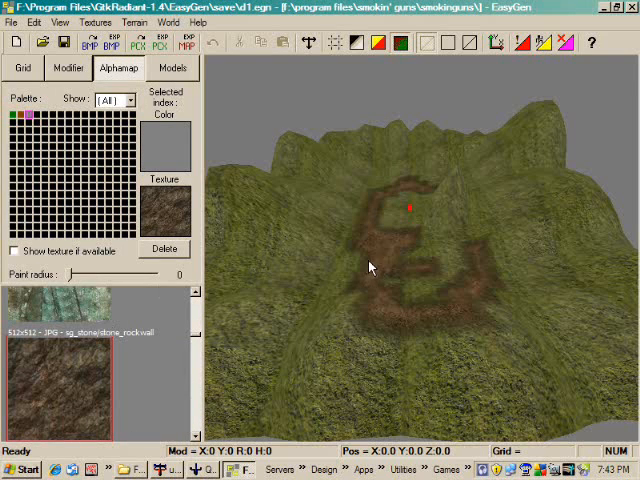
pyautogui.moveTo(448, 338)
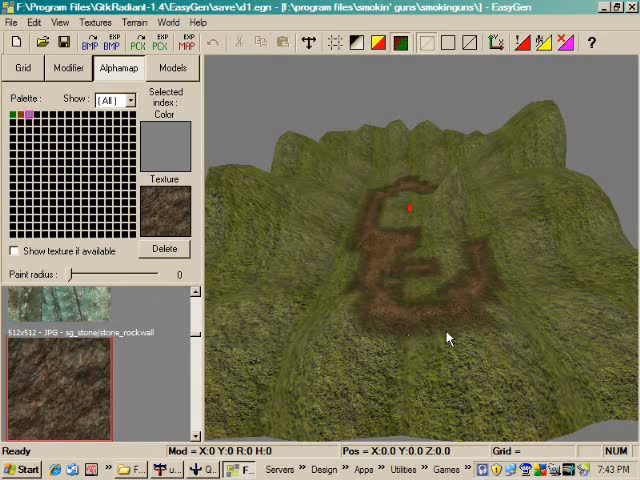
pyautogui.moveTo(547, 128)
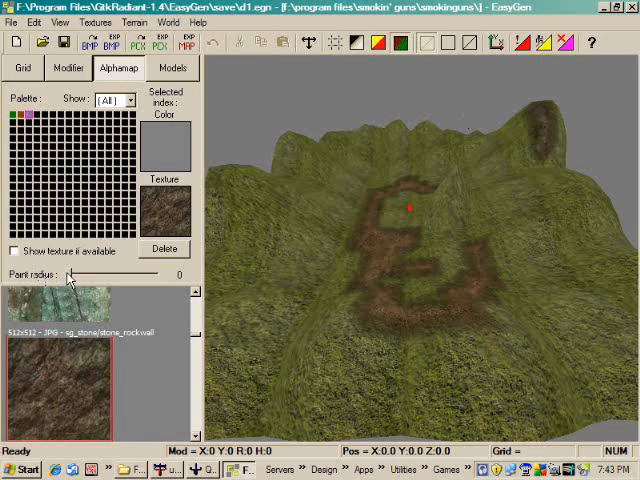
# Step: Paint rock texture over the mountain slopes and the remaining surrounding ridges
pyautogui.moveTo(75, 273); pyautogui.dragTo(130, 273)
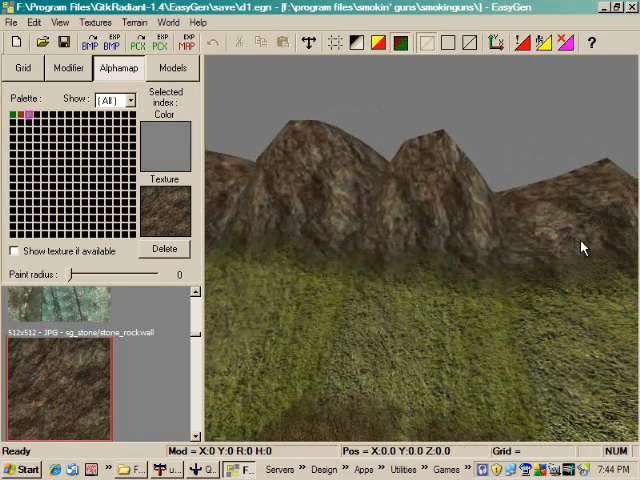
pyautogui.moveTo(583, 247); pyautogui.dragTo(448, 197)
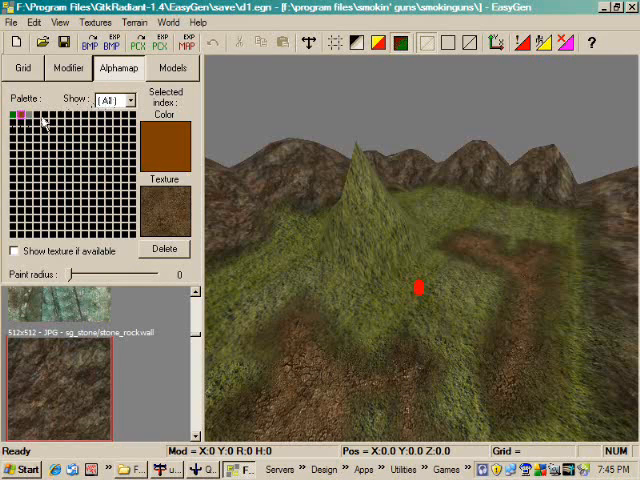
# Step: Create a white palette entry and scroll the texture list down toward a snow texture
pyautogui.click(163, 143)
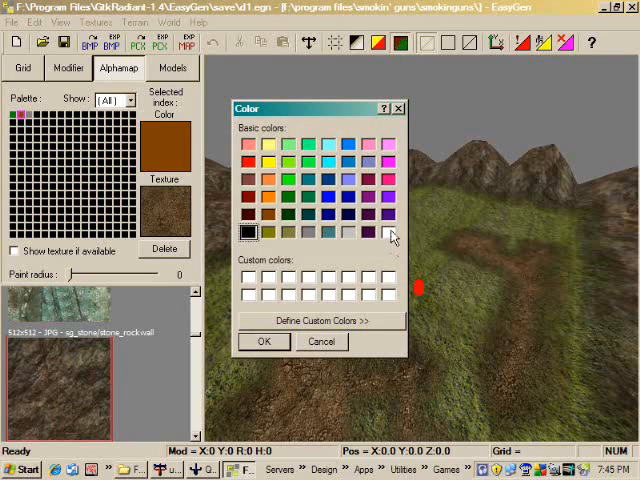
pyautogui.click(263, 341)
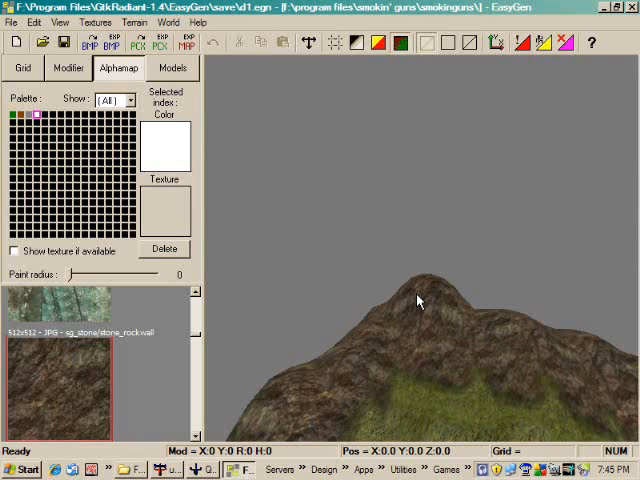
pyautogui.moveTo(200, 338)
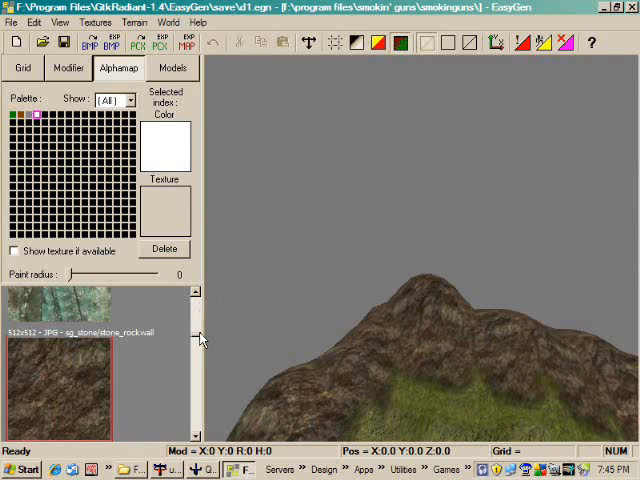
pyautogui.scroll(-3)
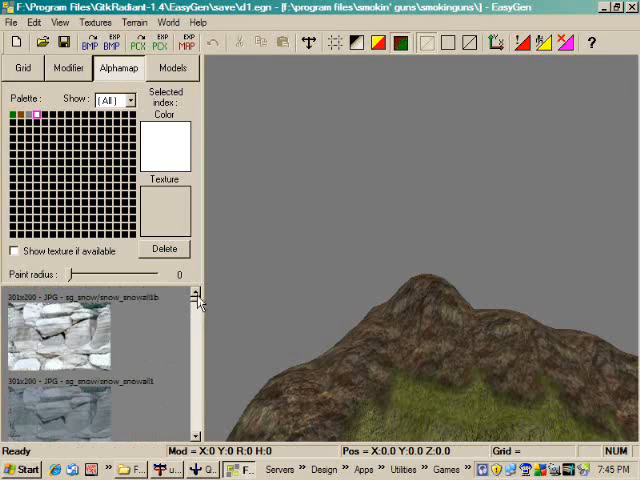
pyautogui.scroll(-3)
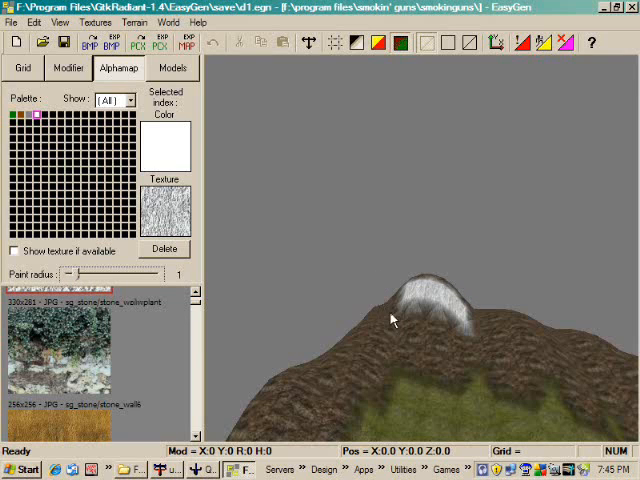
# Step: Paint snow across the outer mountain tops, then select the grey rock entry
pyautogui.moveTo(390, 320); pyautogui.dragTo(505, 410)
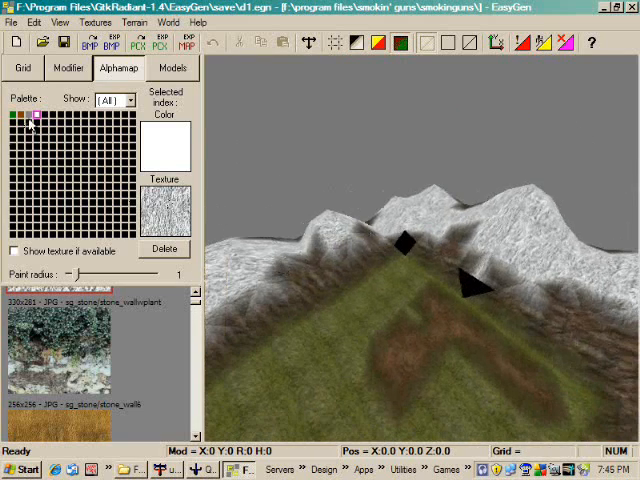
pyautogui.click(32, 119)
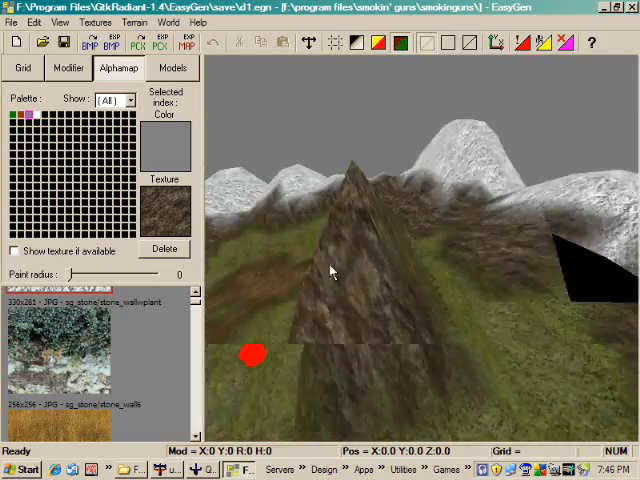
# Step: Paint rock on the central peak's slopes, then select the snow and brown dirt entries
pyautogui.moveTo(330, 270); pyautogui.dragTo(525, 313)
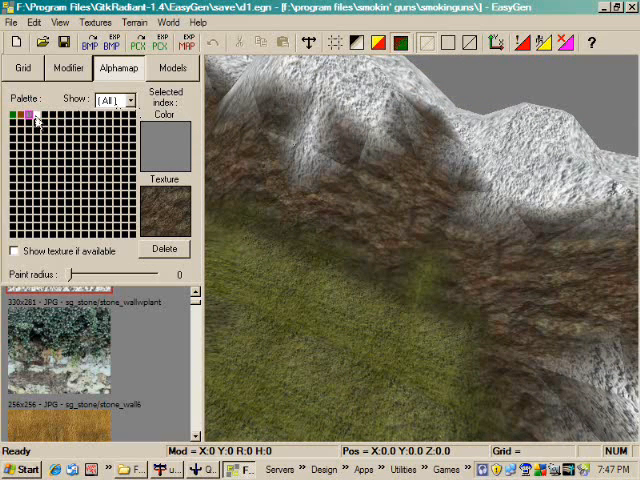
pyautogui.click(32, 117)
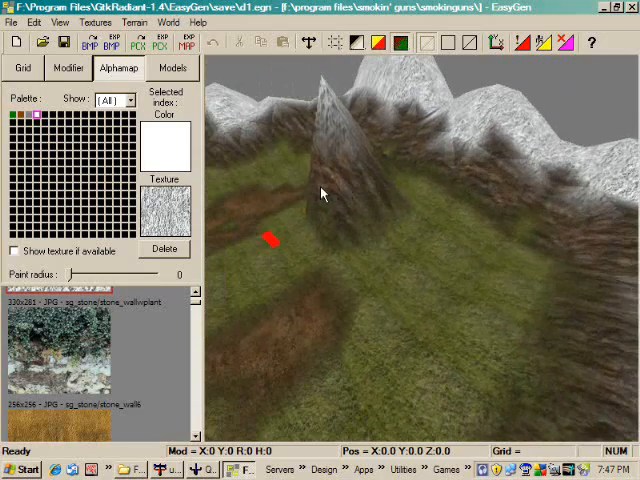
pyautogui.click(30, 118)
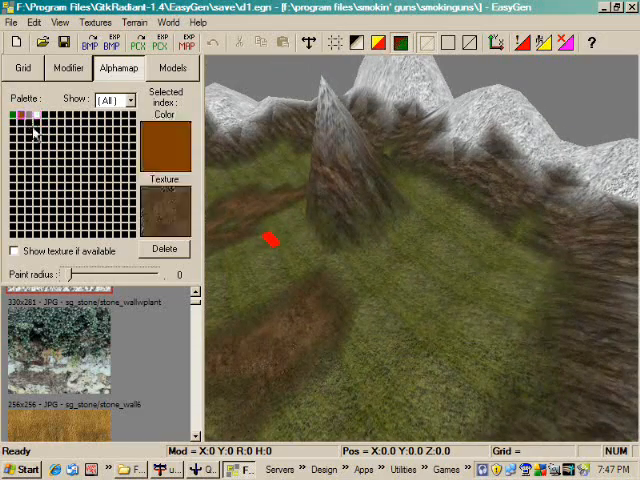
pyautogui.moveTo(392, 318)
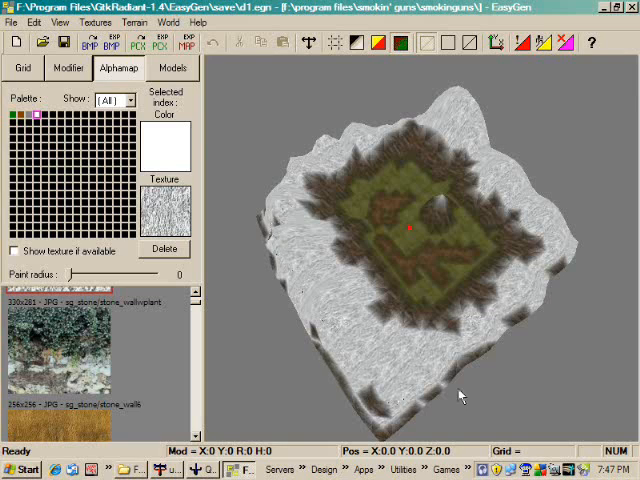
pyautogui.moveTo(474, 267)
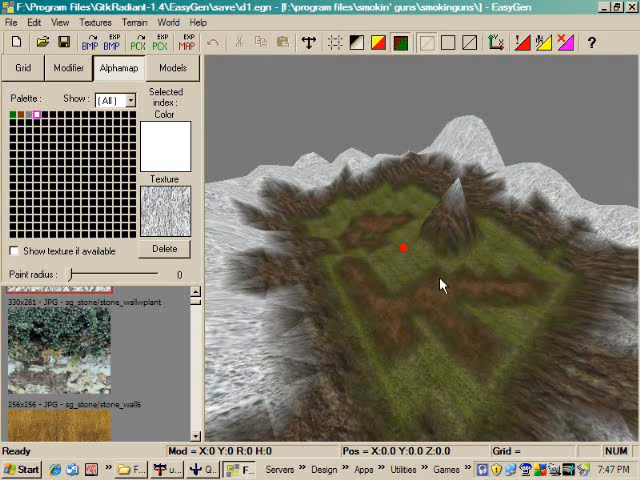
pyautogui.moveTo(432, 318)
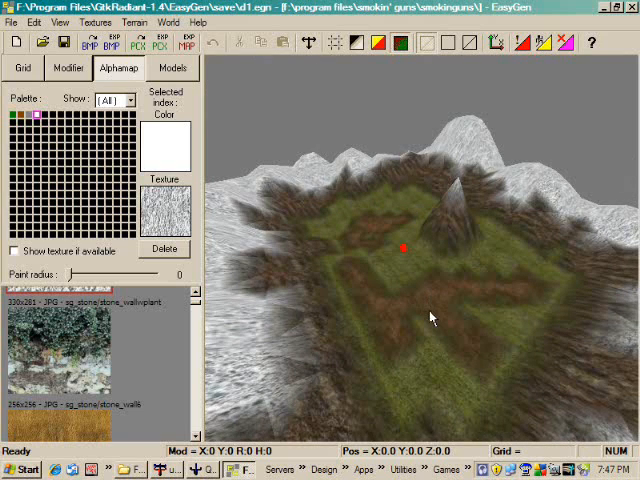